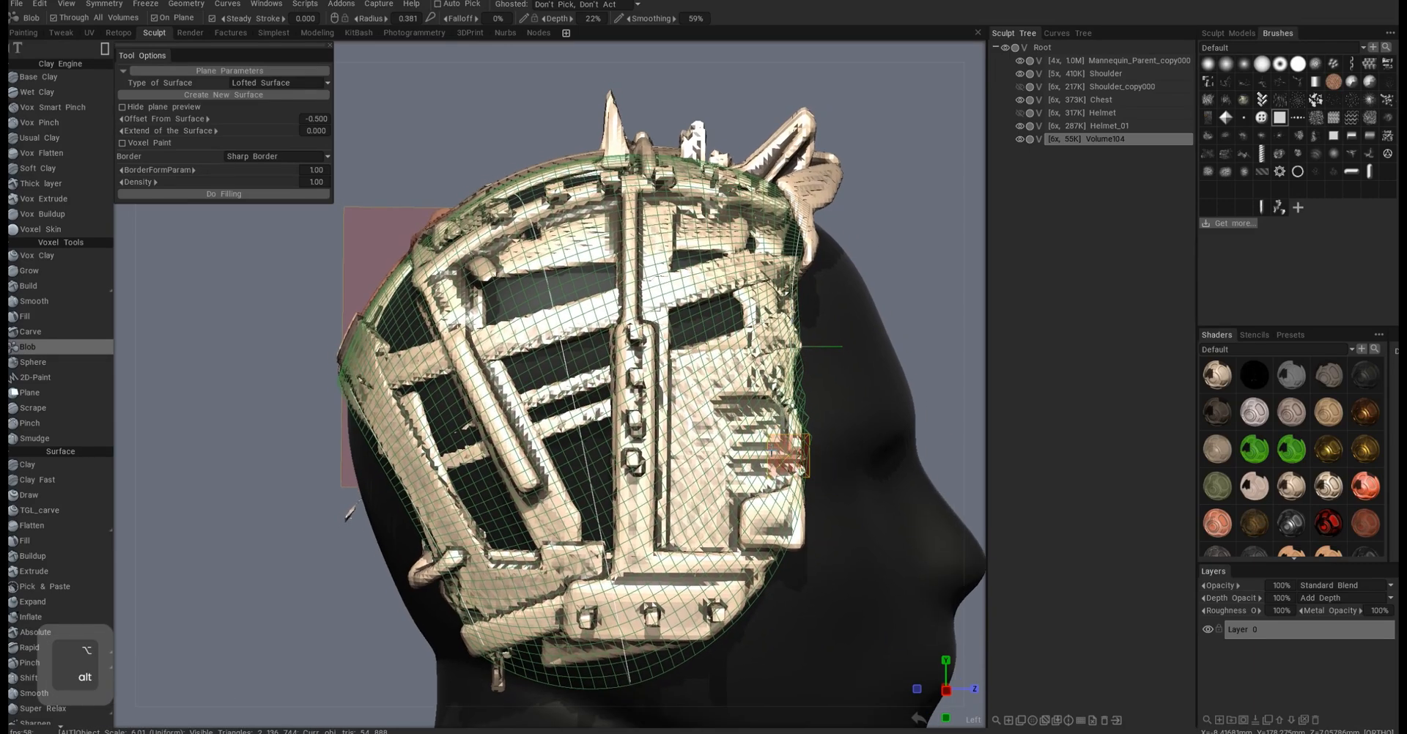
Step: Draw spline curves Curve and Curve1 from the crown down the mannequin head's side
{"action": "key", "text": "ctrl+z"}
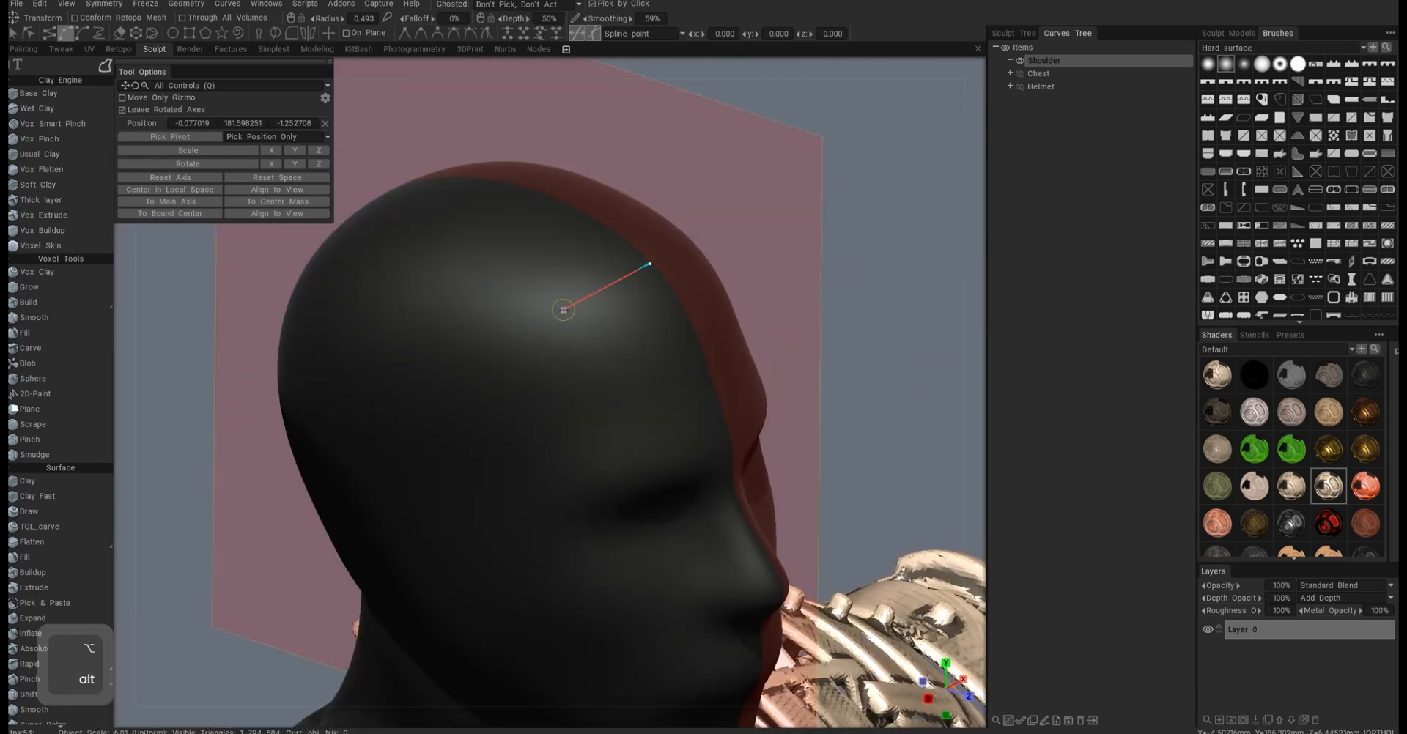
{"action": "left_click_drag", "start_coordinate": [563, 309], "coordinate": [484, 448]}
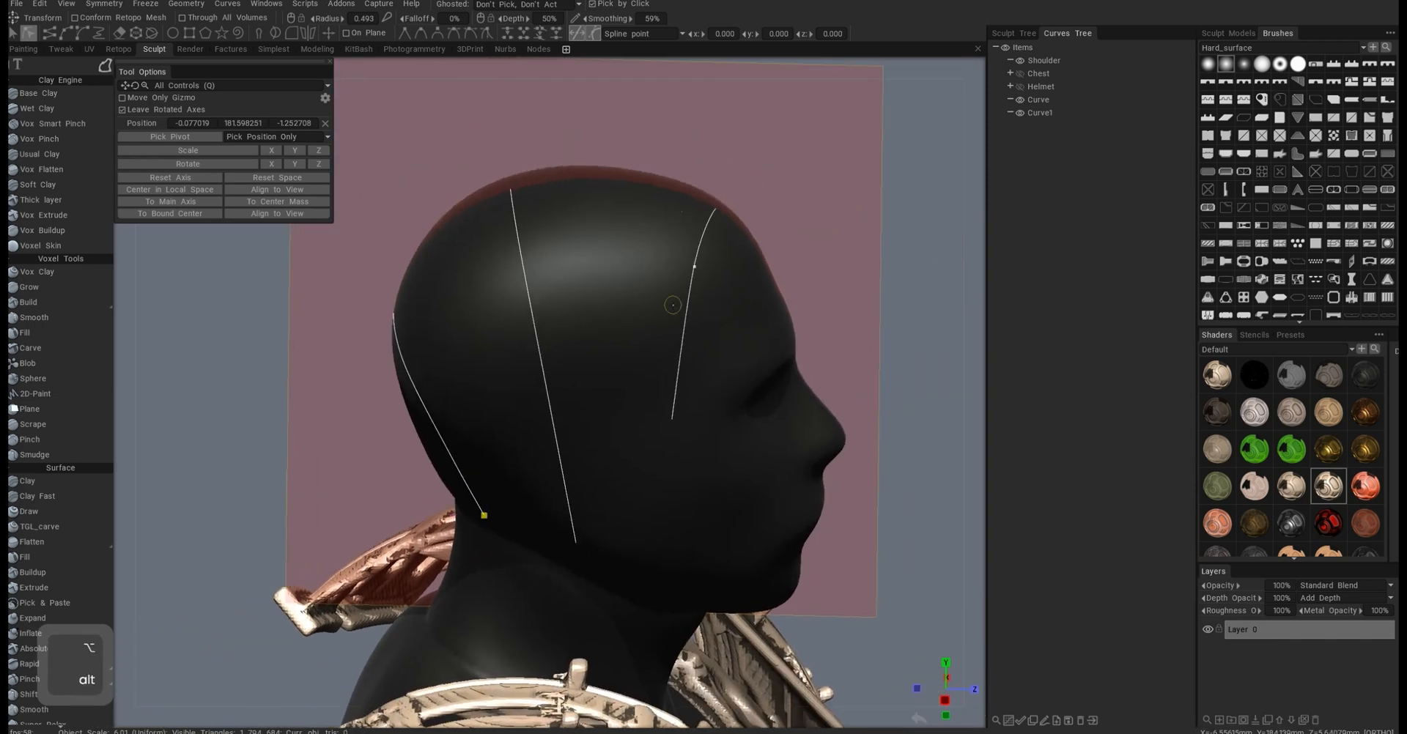
{"action": "key", "text": "ctrl+z"}
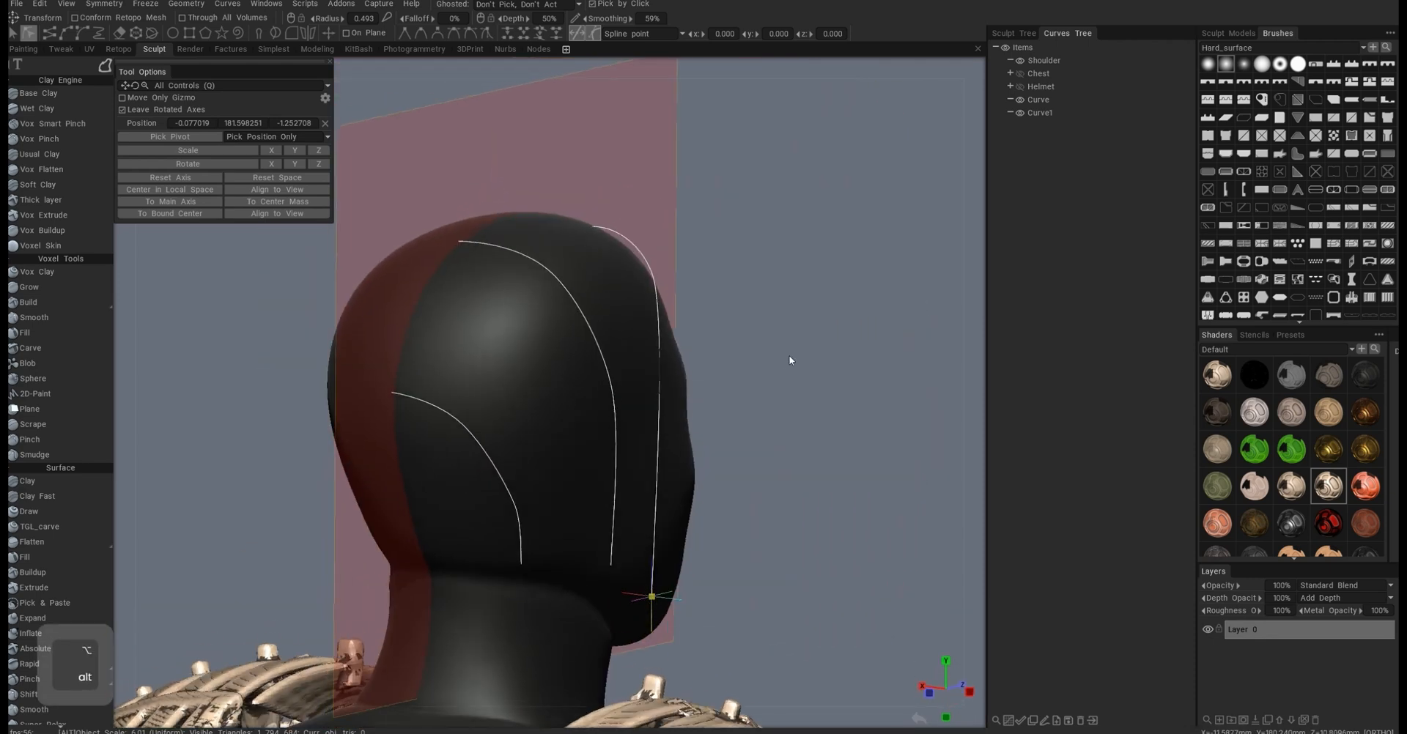
{"action": "left_click_drag", "start_coordinate": [790, 359], "coordinate": [686, 377]}
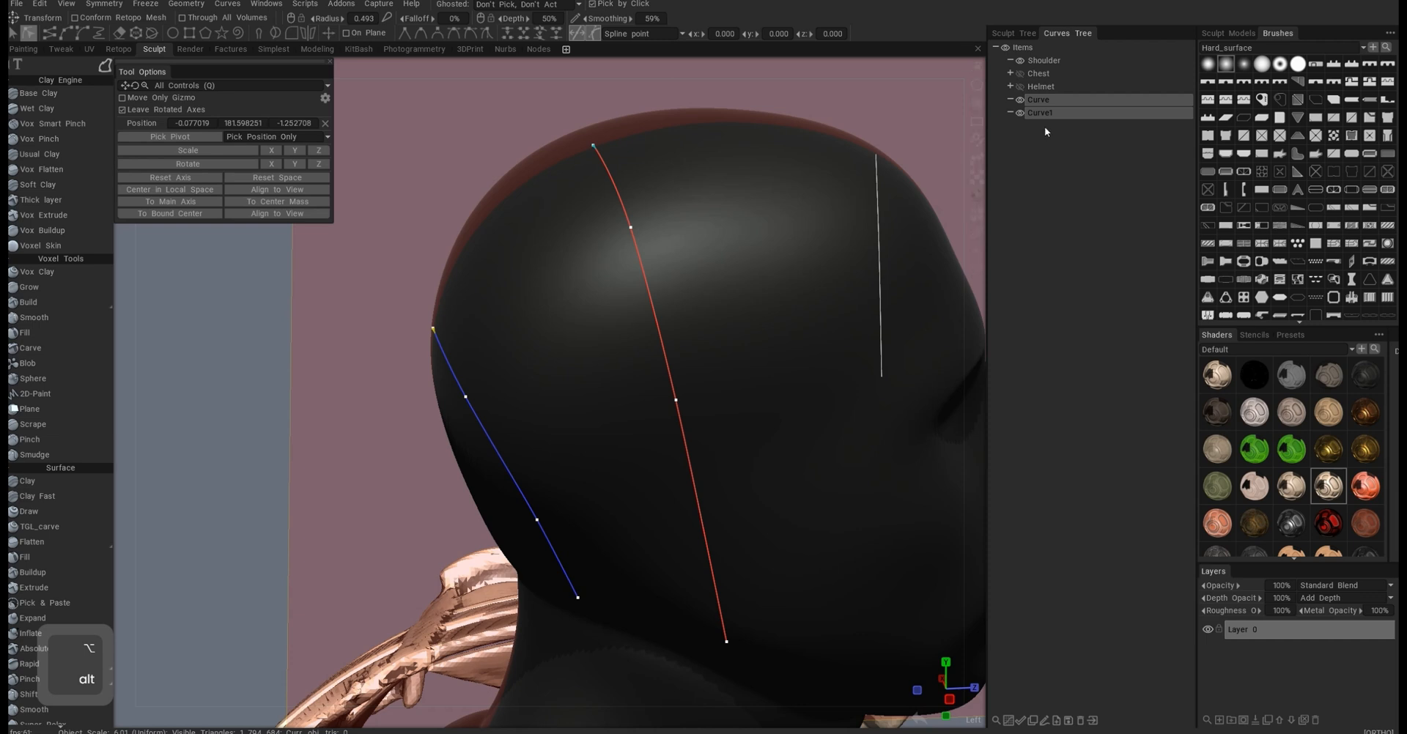
Step: Select Curve, Curve1 and Shoulder and gather them into a new curve group
{"action": "left_click", "coordinate": [1039, 73]}
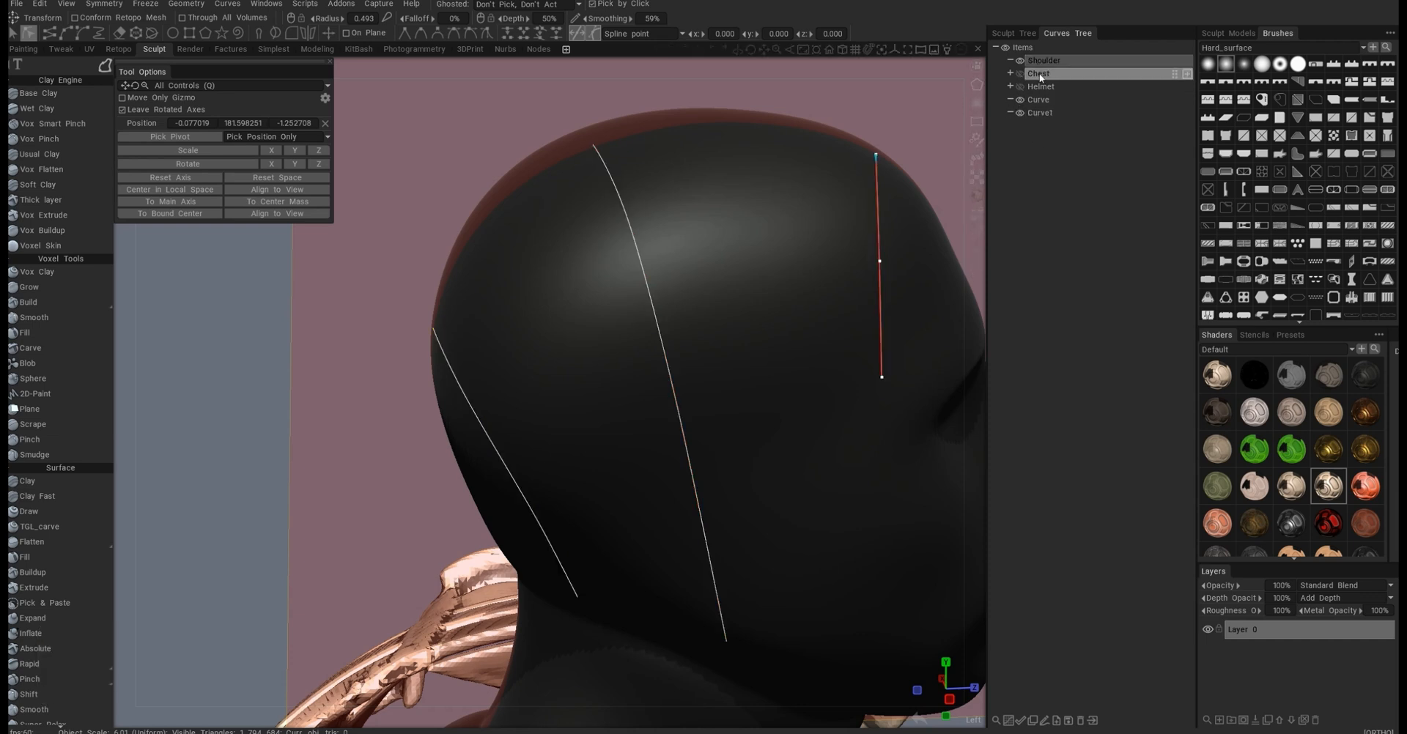
{"action": "left_click", "coordinate": [1043, 60]}
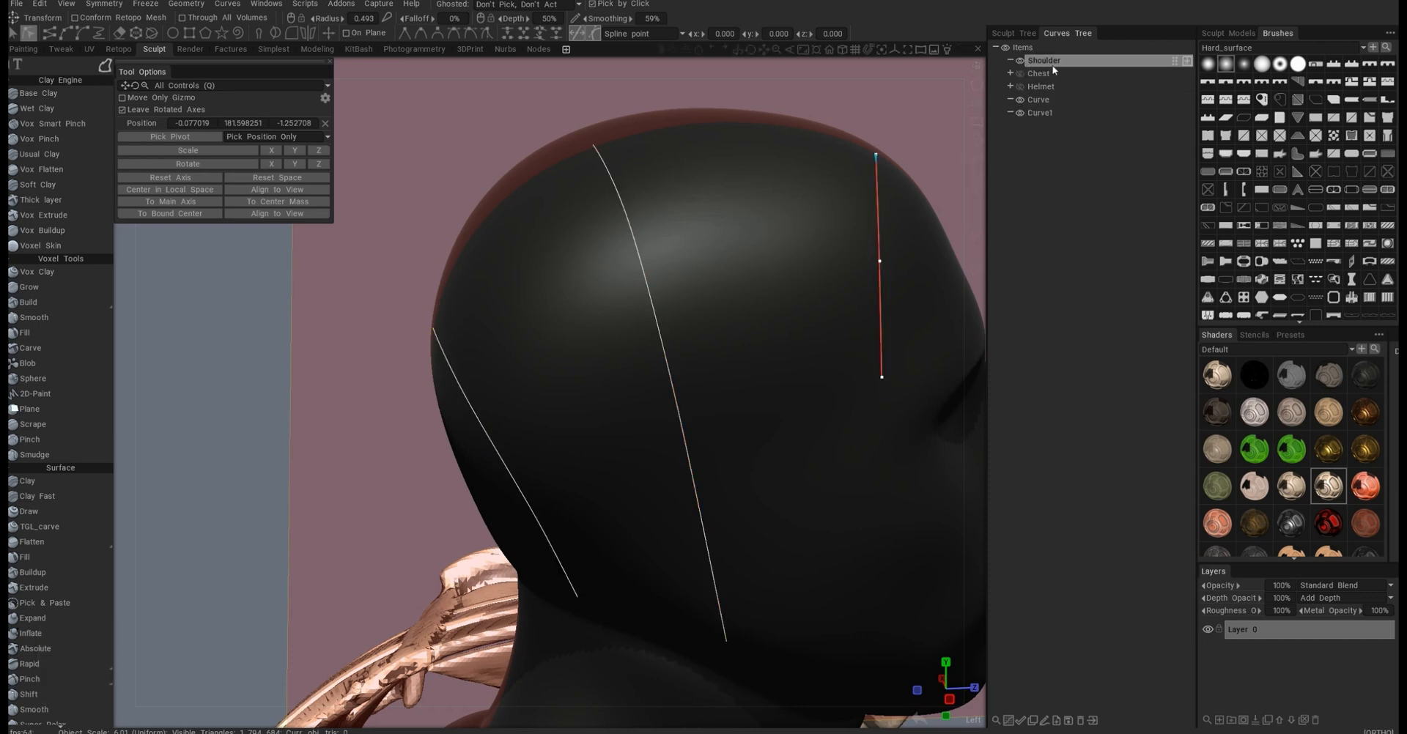
{"action": "left_click", "coordinate": [1038, 99]}
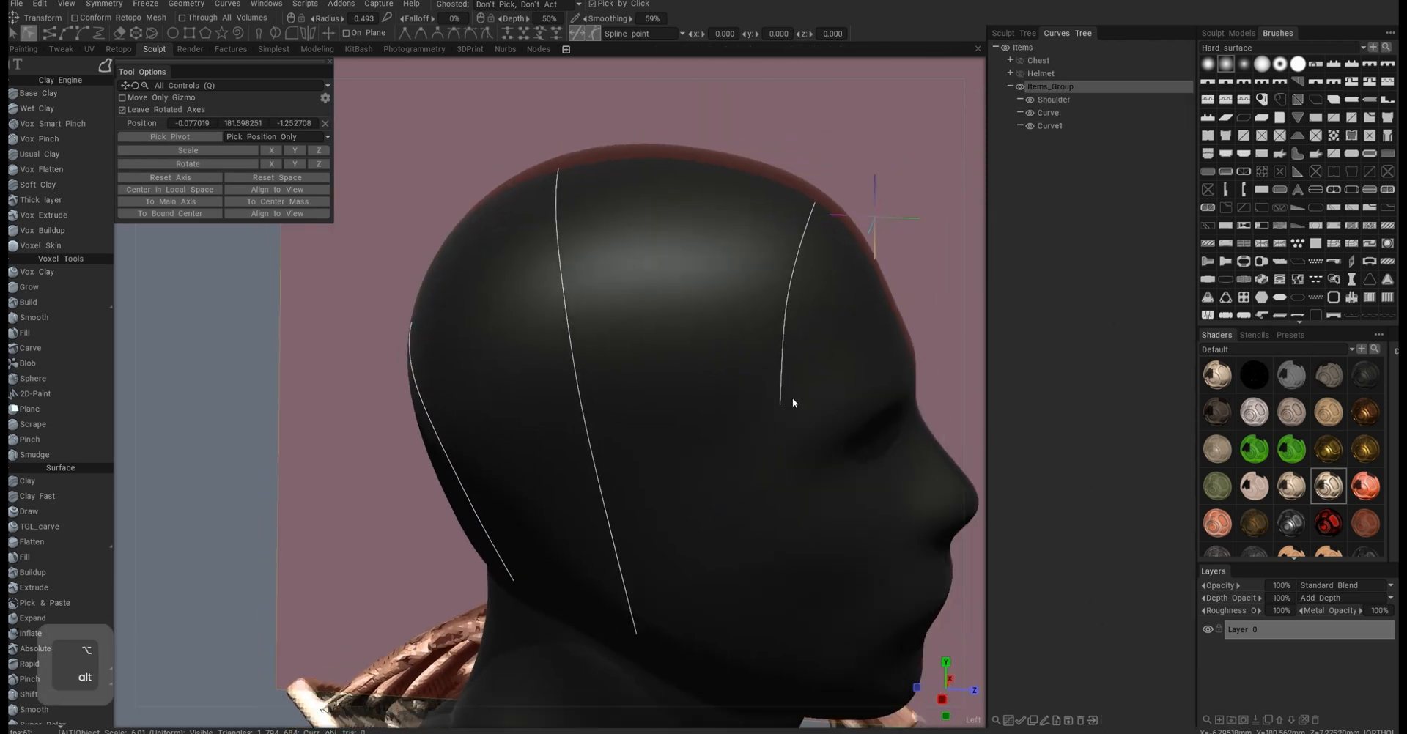
{"action": "double_click", "coordinate": [1050, 86]}
{"action": "type", "text": "Helmet2"}
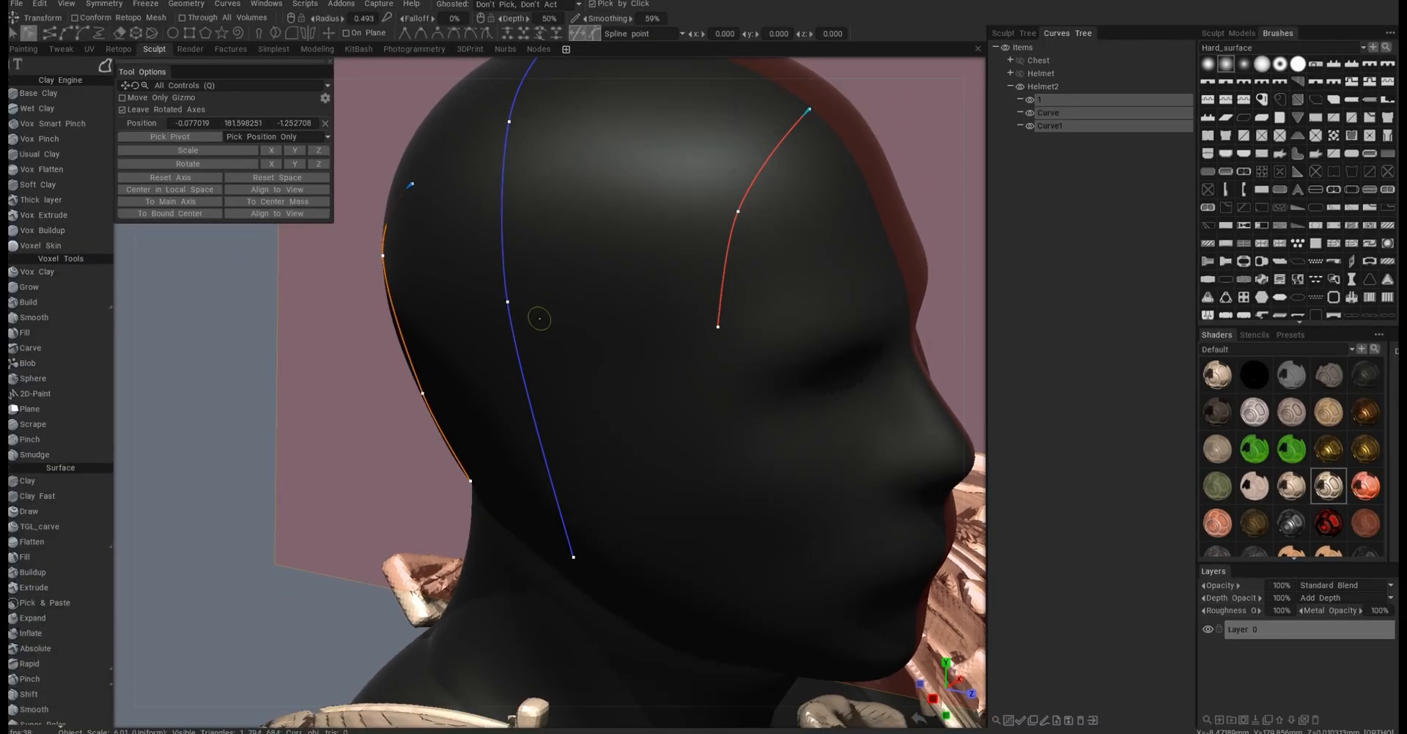
Step: Name the new curve group Helmet2, alongside Chest and Helmet
{"action": "key", "text": "alt"}
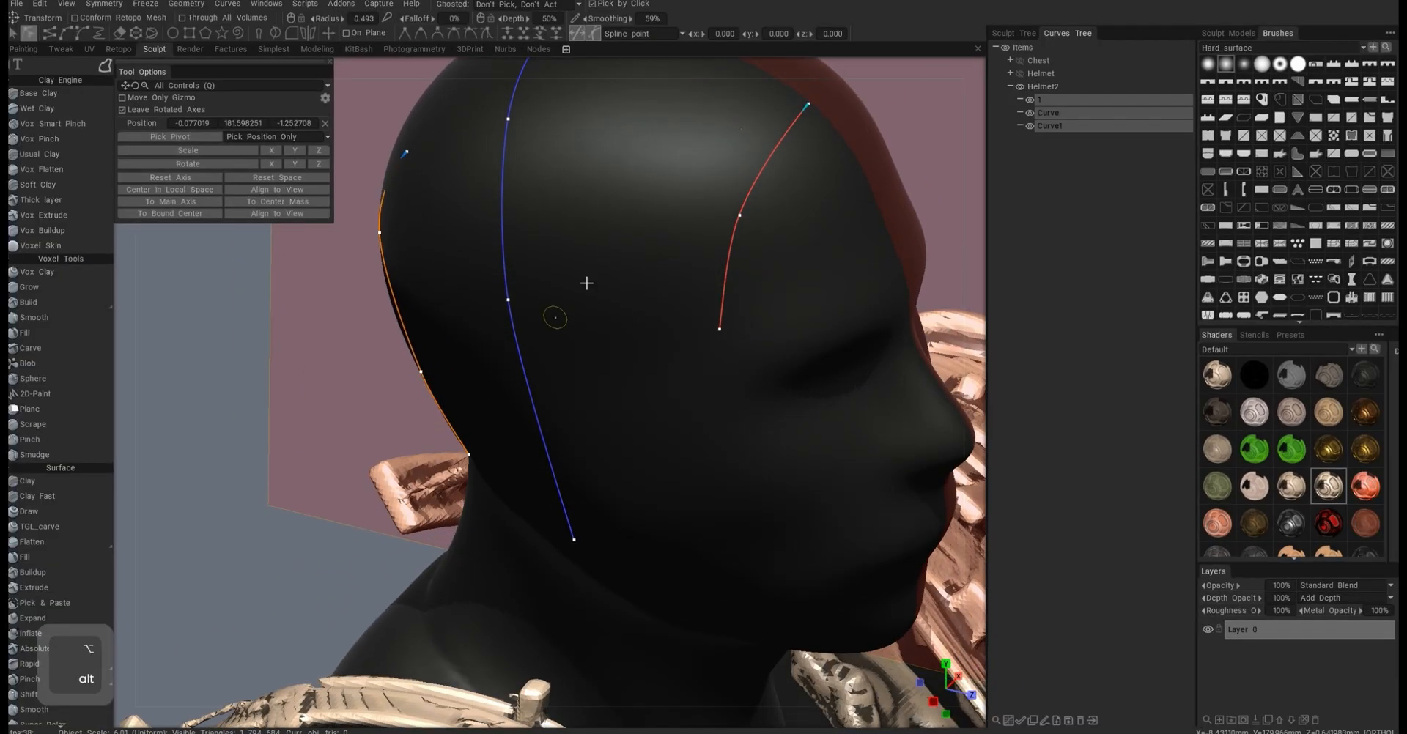
{"action": "left_click", "coordinate": [1013, 33]}
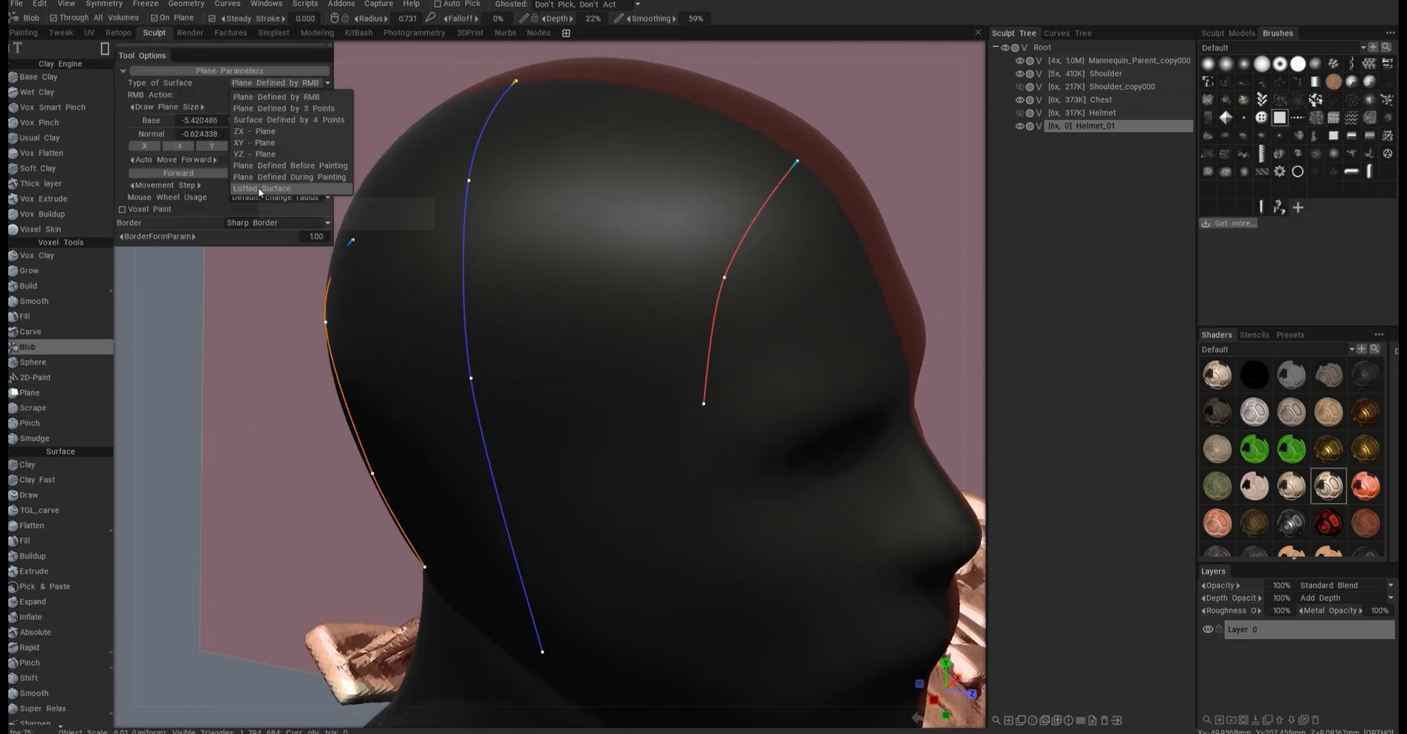
Step: Place lofted surface points across the head, with offset -1.00 and extend 5.50
{"action": "left_click", "coordinate": [264, 189]}
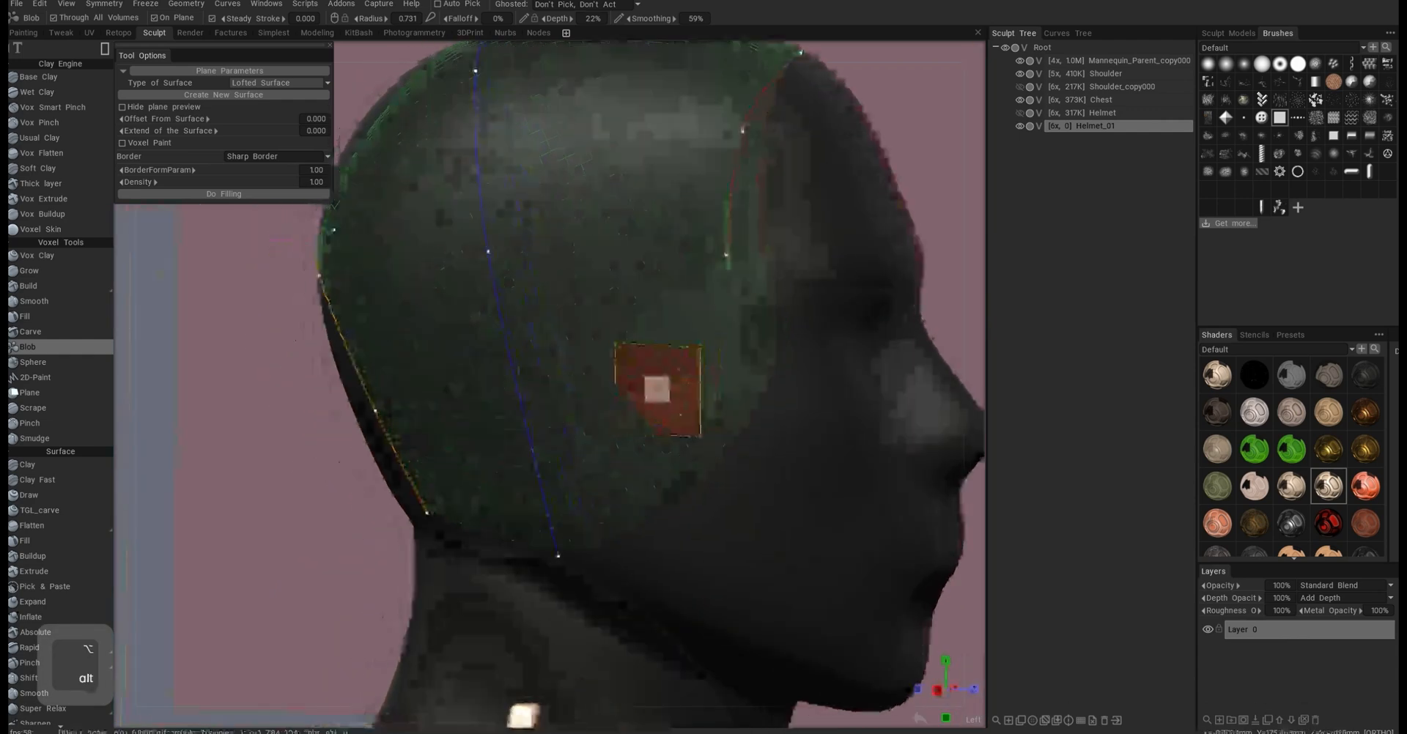
{"action": "left_click", "coordinate": [224, 94]}
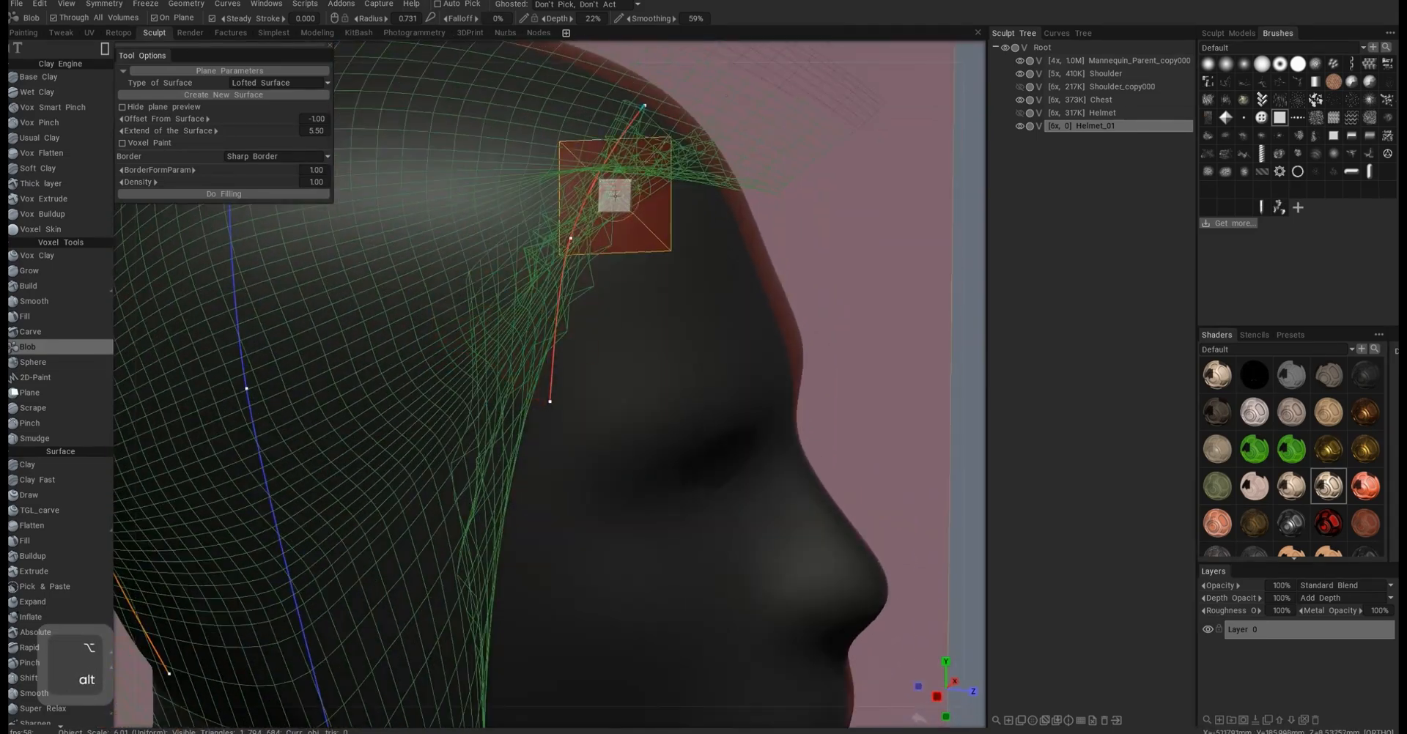
Step: Paint a voxel rib stroke along the lofted surface into Helmet_01
{"action": "left_click_drag", "start_coordinate": [628, 359], "coordinate": [611, 439]}
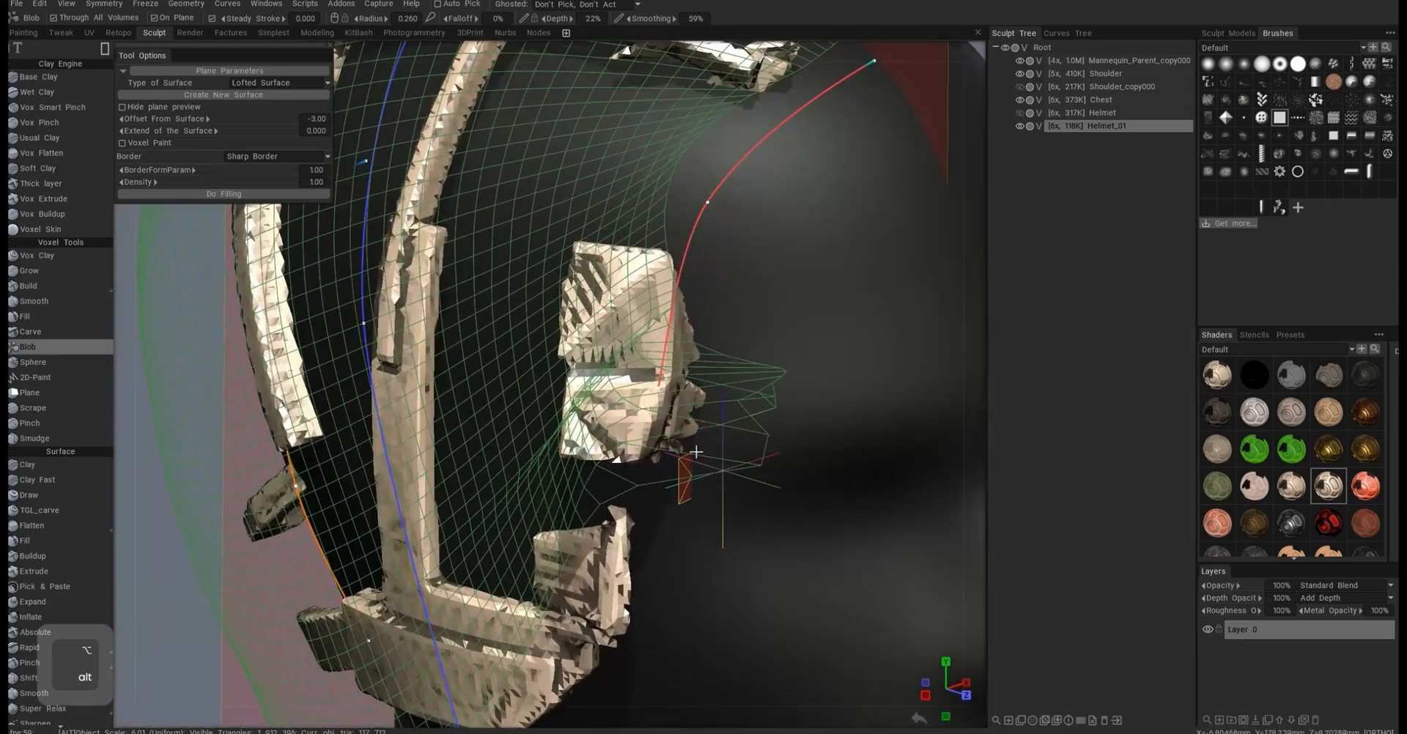
Step: Paint another Blob bar across the helmet cage, undoing a stroke
{"action": "left_click_drag", "start_coordinate": [696, 451], "coordinate": [642, 319]}
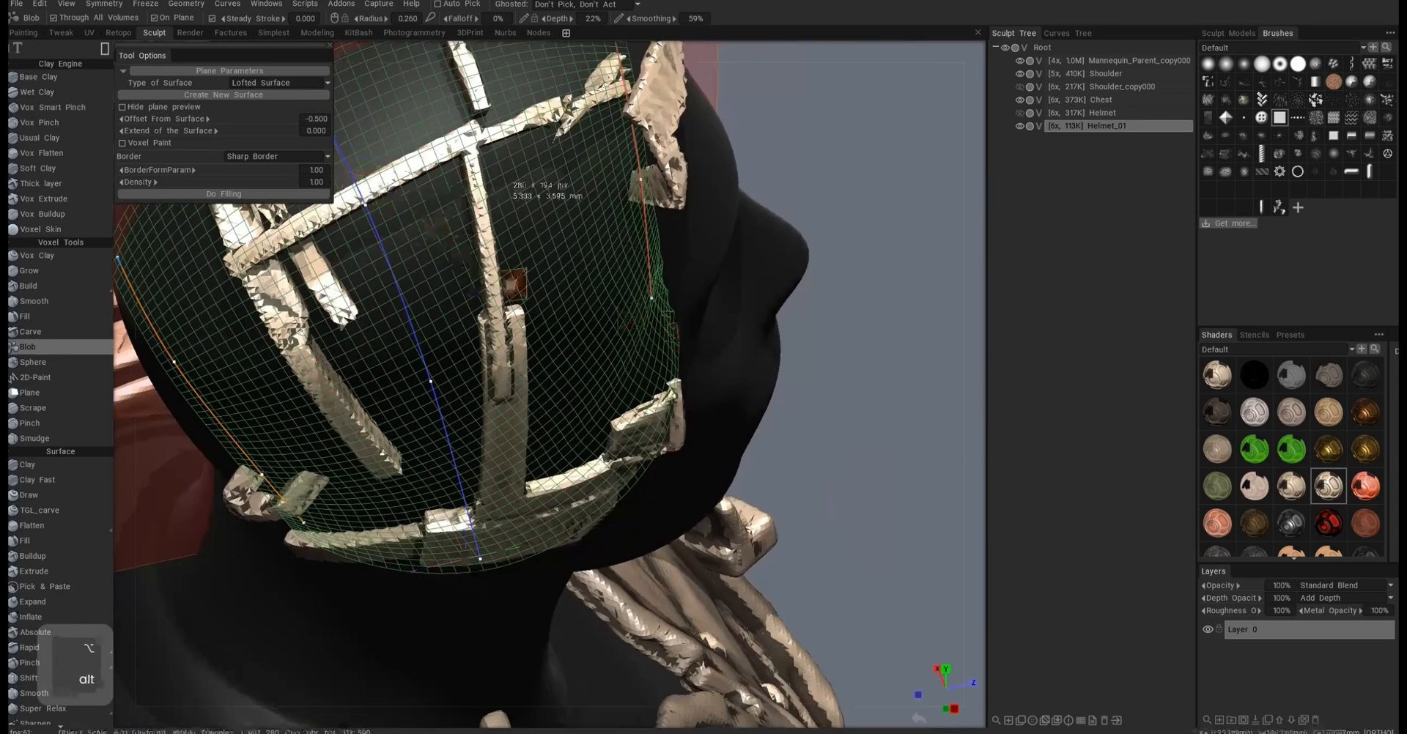
{"action": "key", "text": "ctrl+z"}
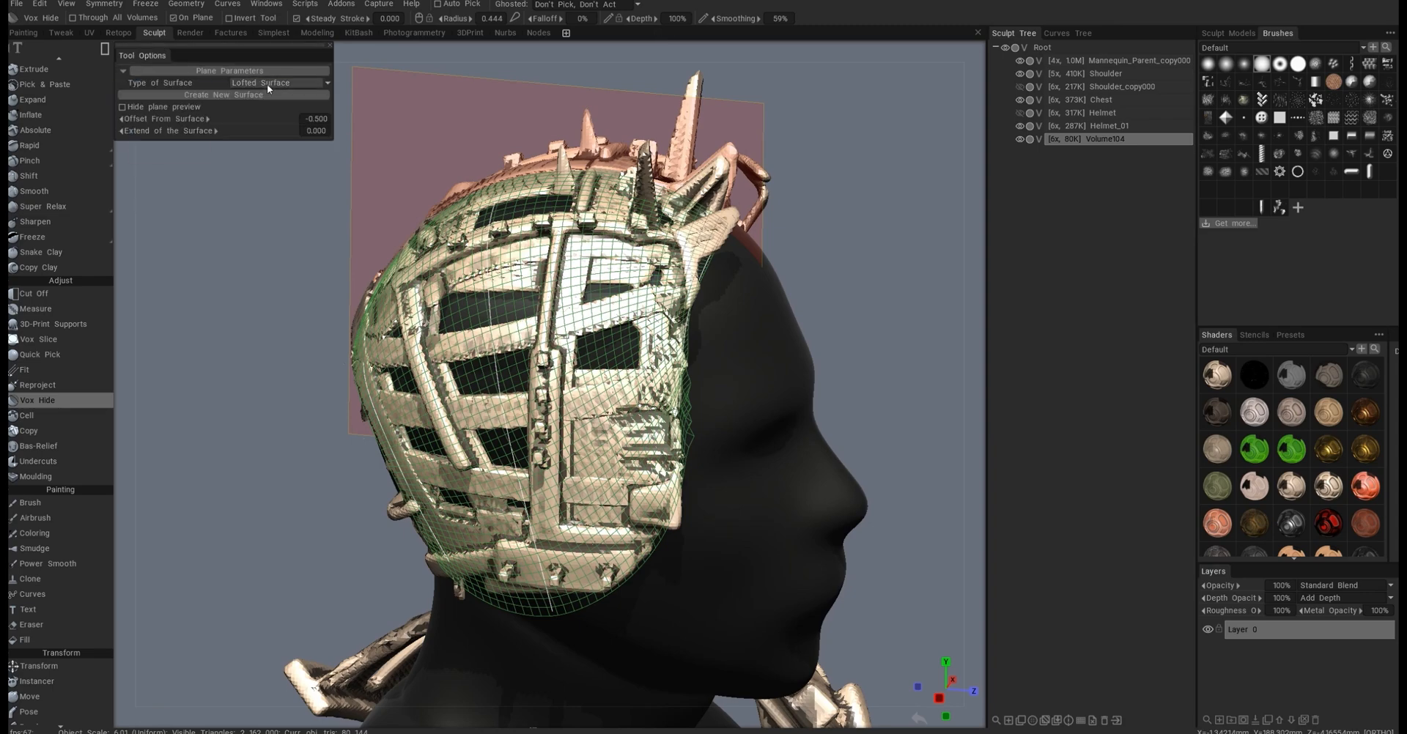
Step: Choose a Vox Hide option to start isolating the caged helmet
{"action": "left_click", "coordinate": [279, 82]}
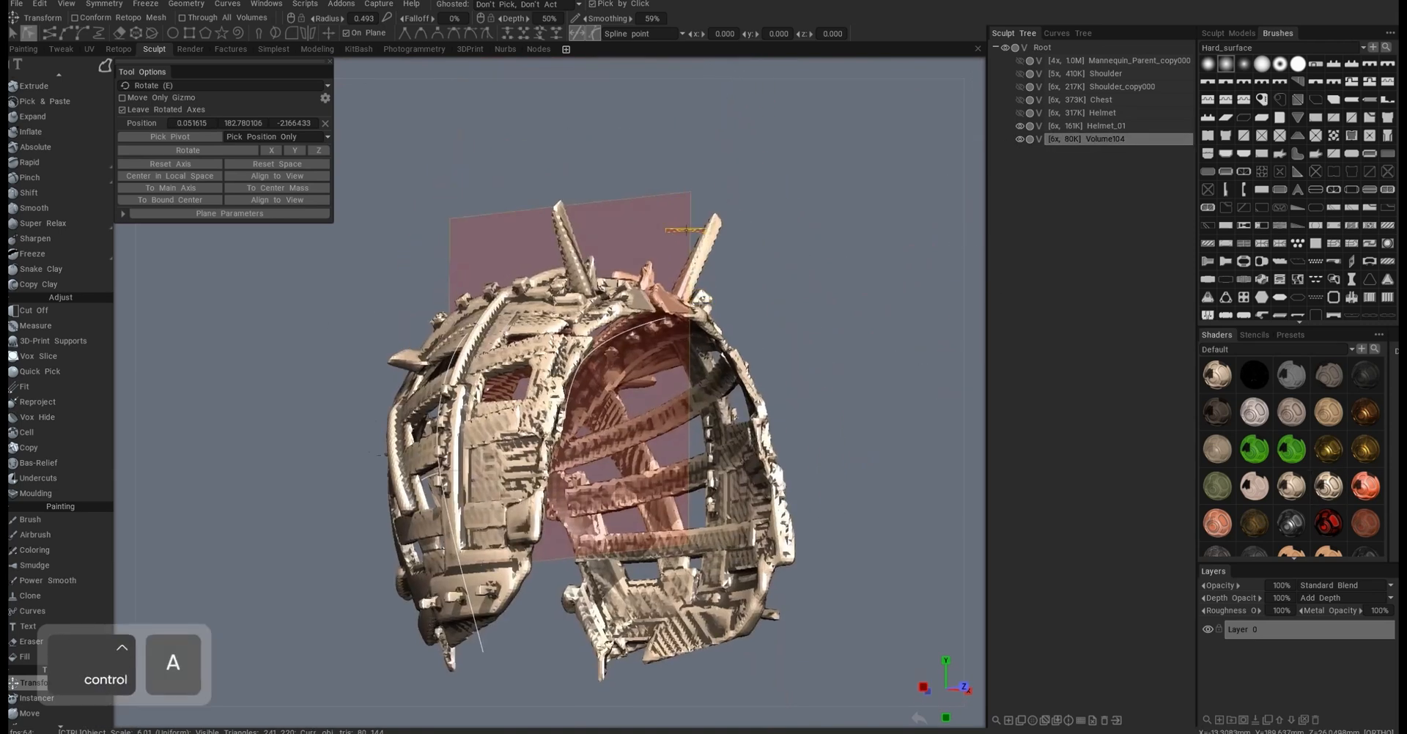
Step: Bring the mannequin head back inside the caged helmet
{"action": "key", "text": "e"}
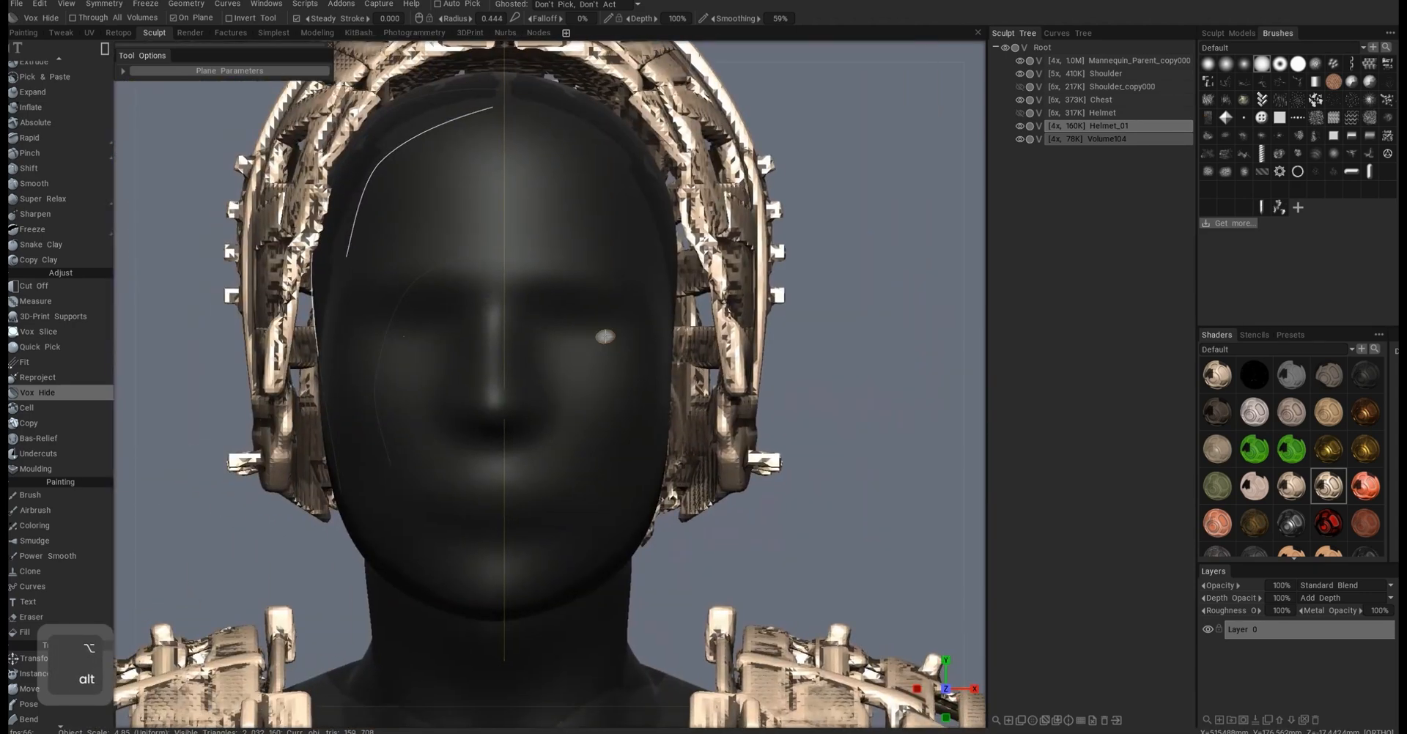
Step: Draw a new lofted surface guide curve over the helmet's side
{"action": "left_click_drag", "start_coordinate": [538, 359], "coordinate": [448, 269]}
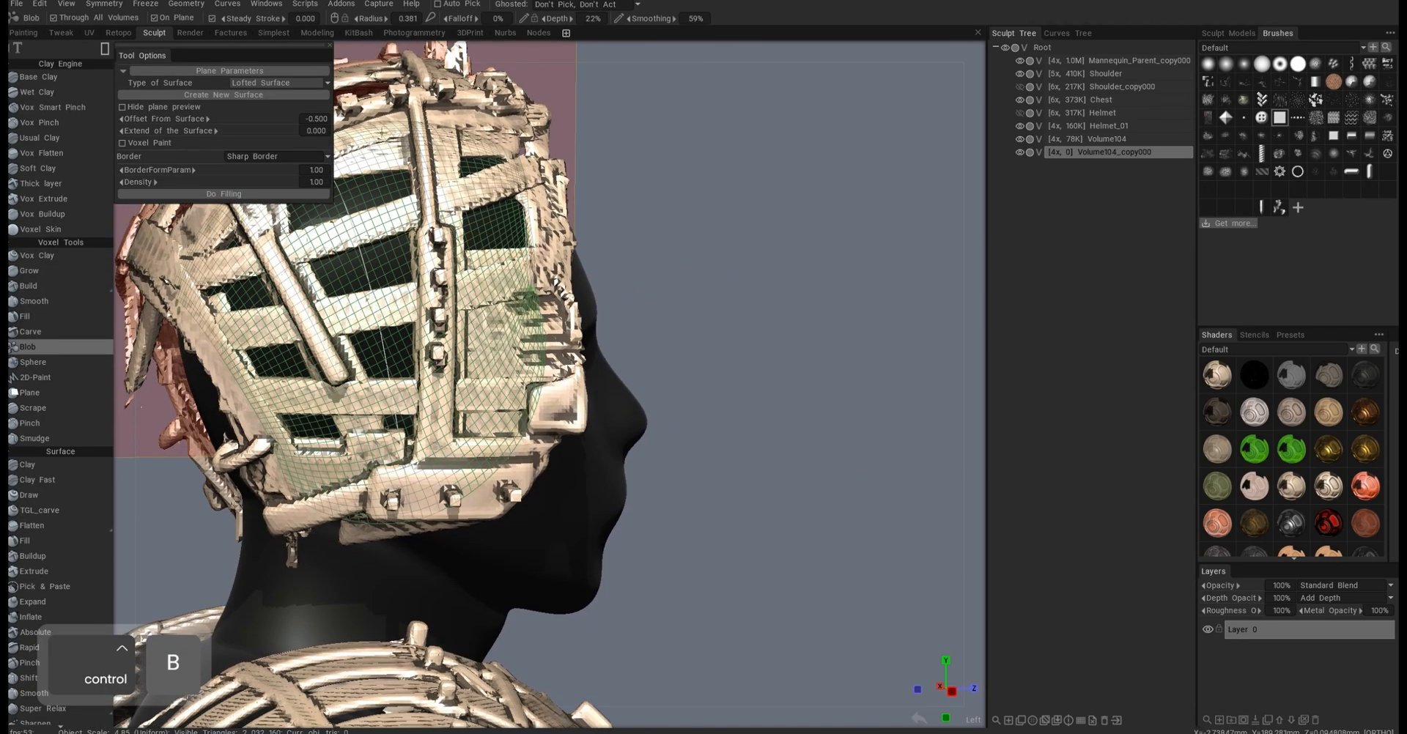
Step: Pick a different Type of Surface from the dropdown, then undo a Move reshape
{"action": "left_click", "coordinate": [277, 82]}
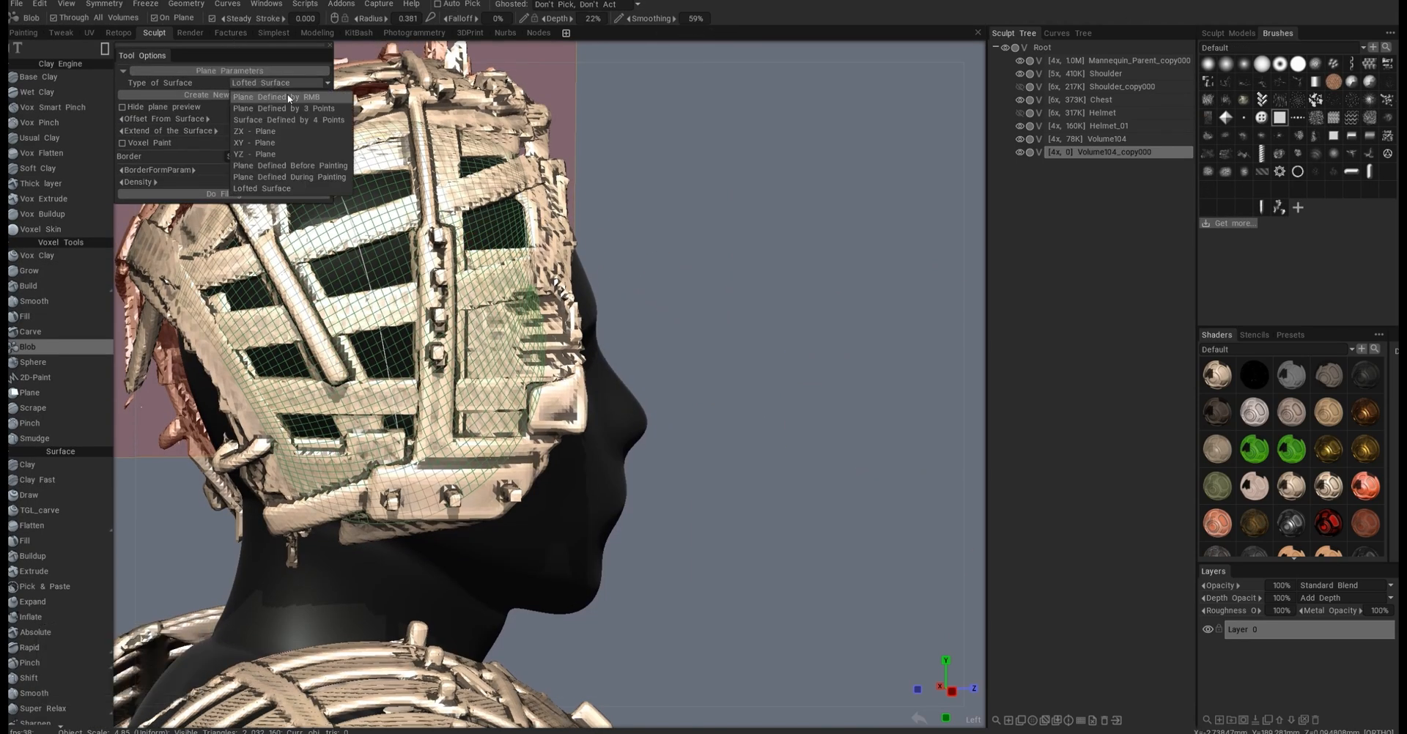
{"action": "left_click", "coordinate": [280, 96]}
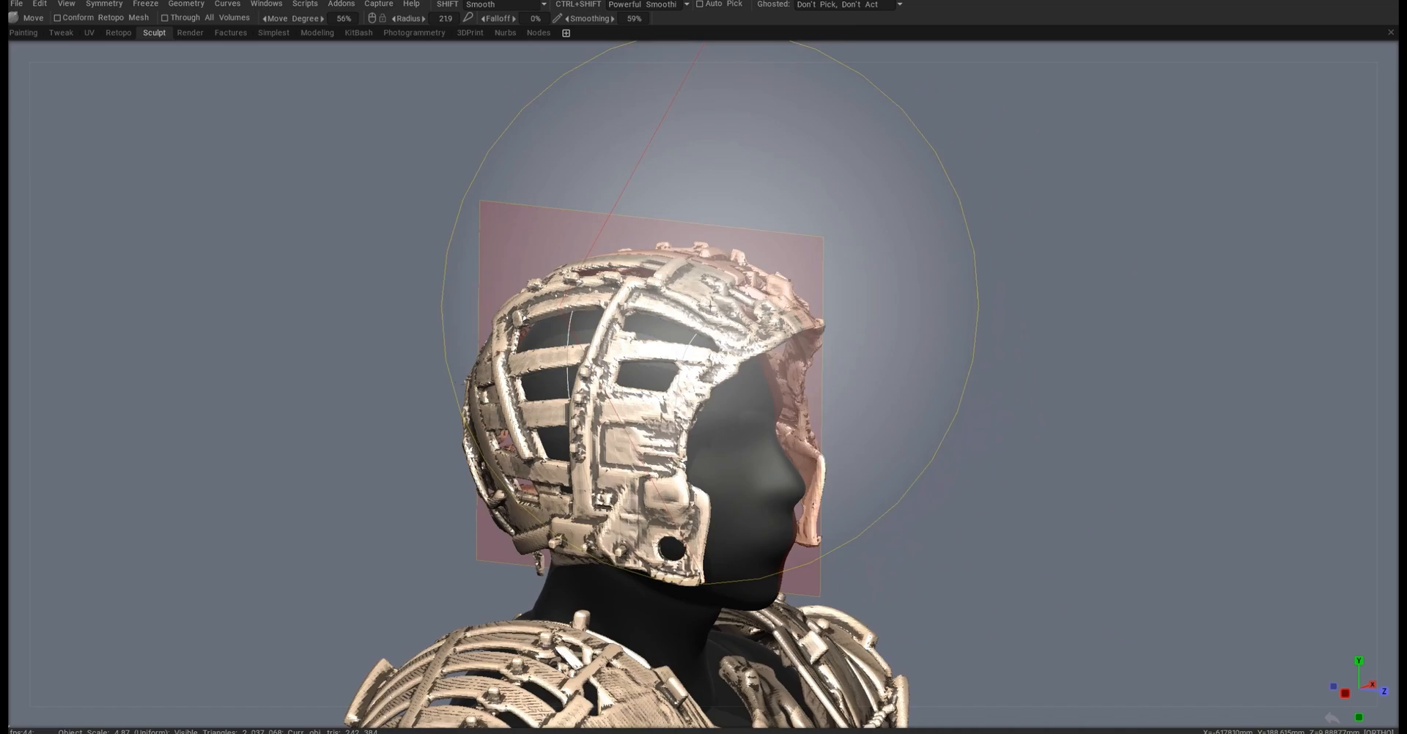
{"action": "key", "text": "ctrl+z"}
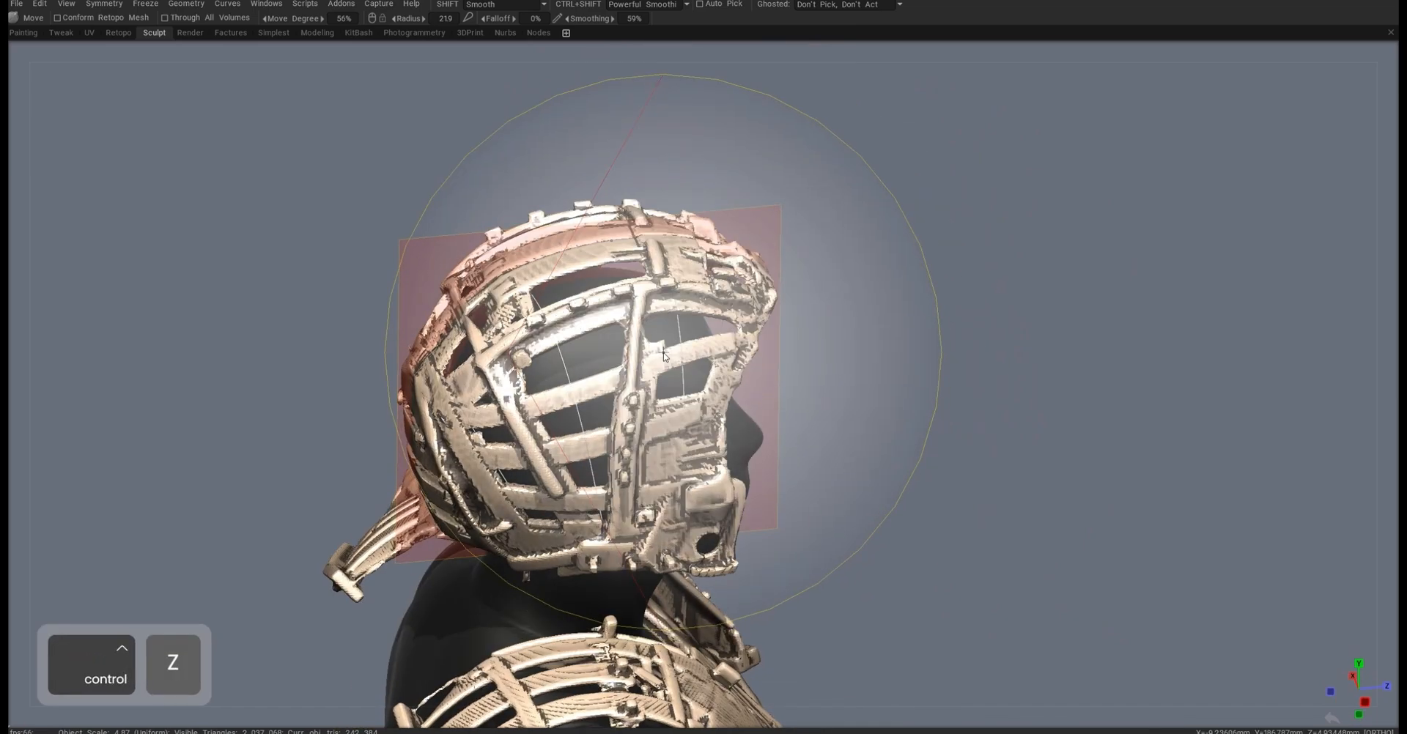